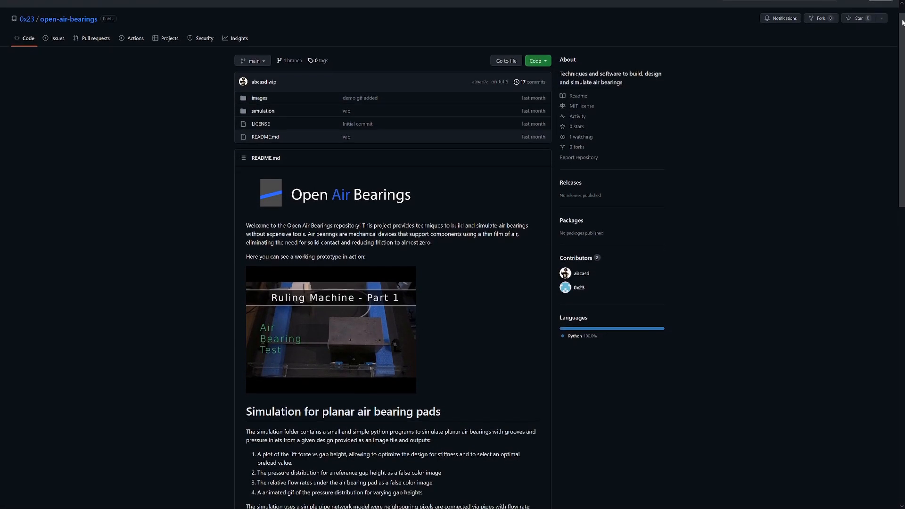
# Step: Scroll the Open Air Bearings README from the intro down to 'Ways to contribute'
pyautogui.scroll(-3)
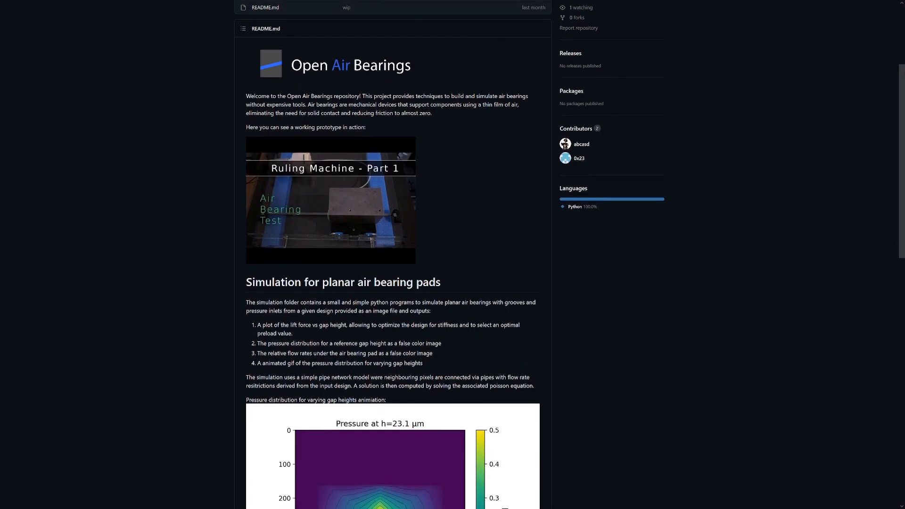
pyautogui.scroll(-3)
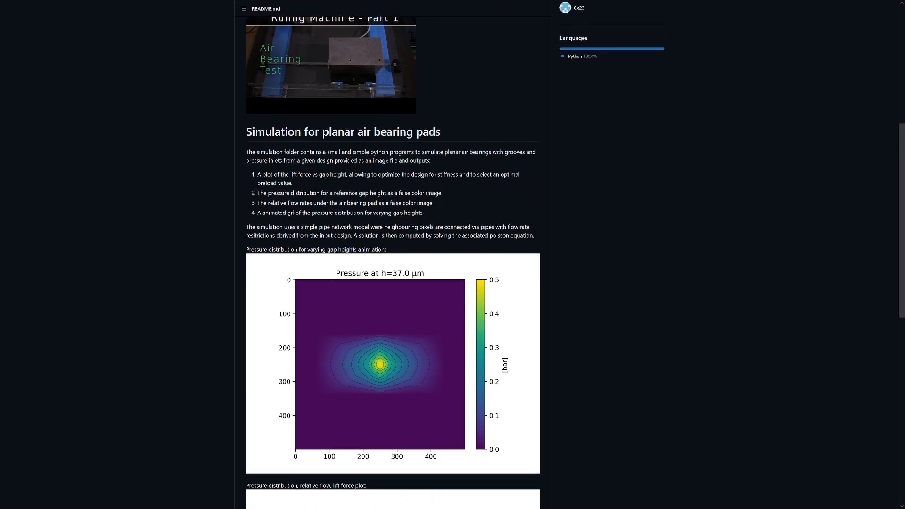
pyautogui.scroll(-3)
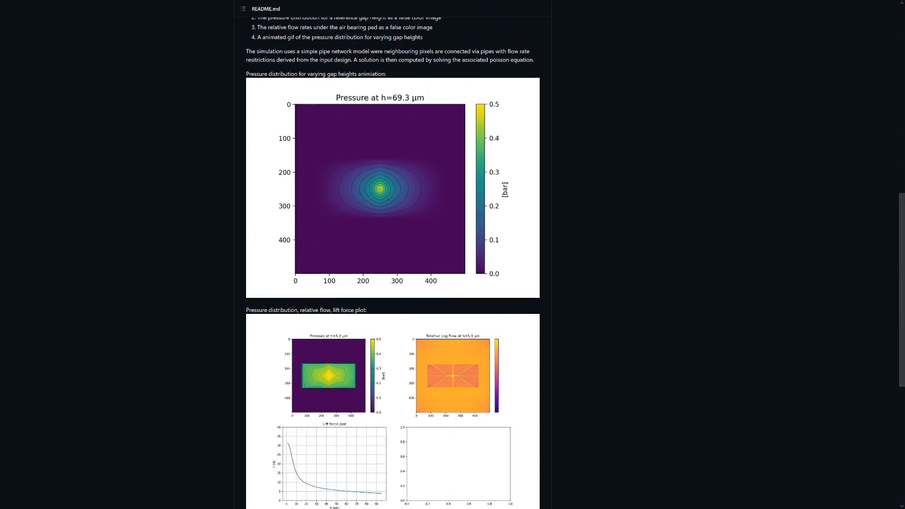
pyautogui.scroll(-3)
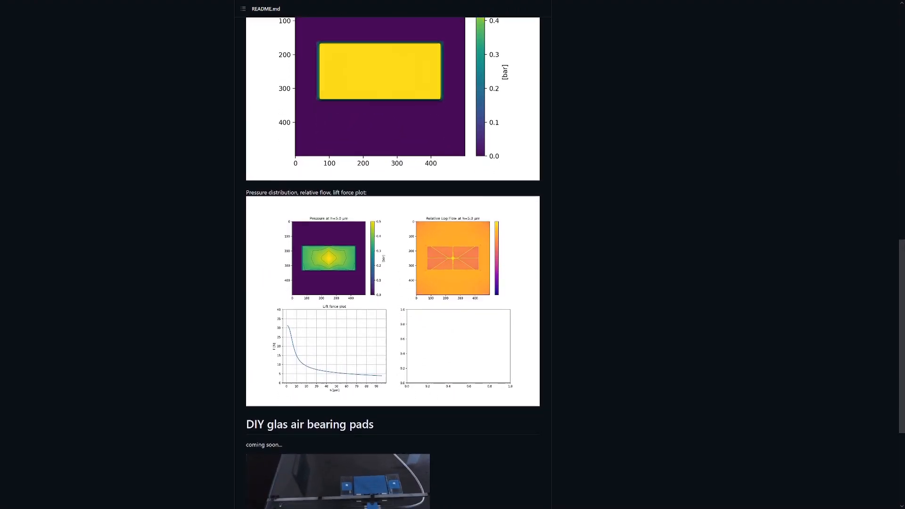
pyautogui.scroll(-3)
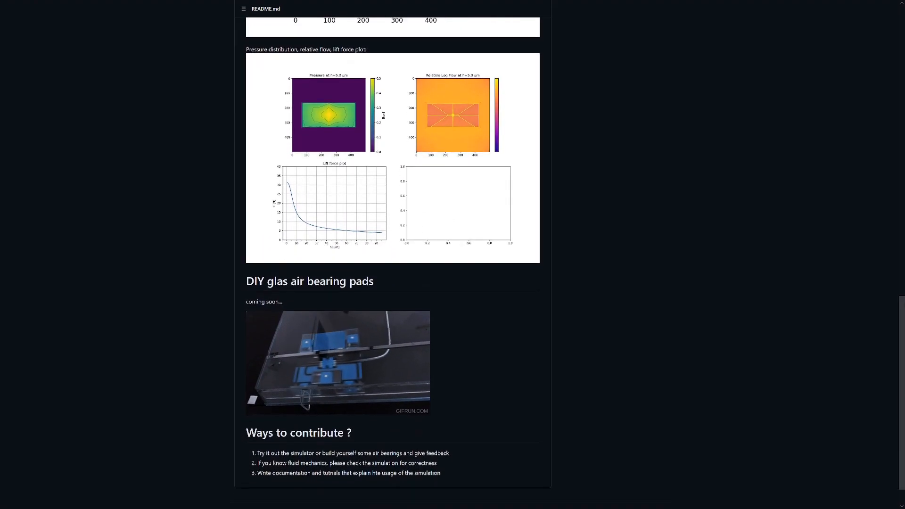
pyautogui.scroll(-3)
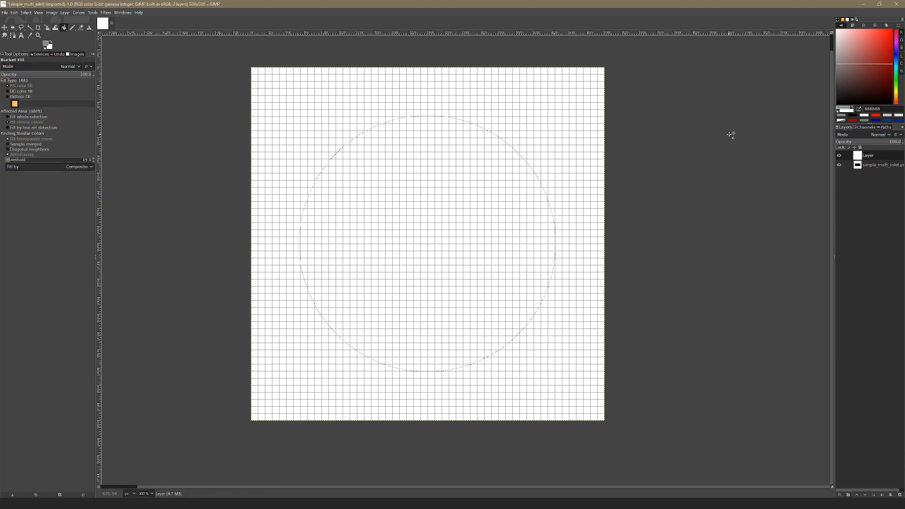
# Step: Bucket-fill the circular selection with black to create the round pad
pyautogui.click(427, 245)
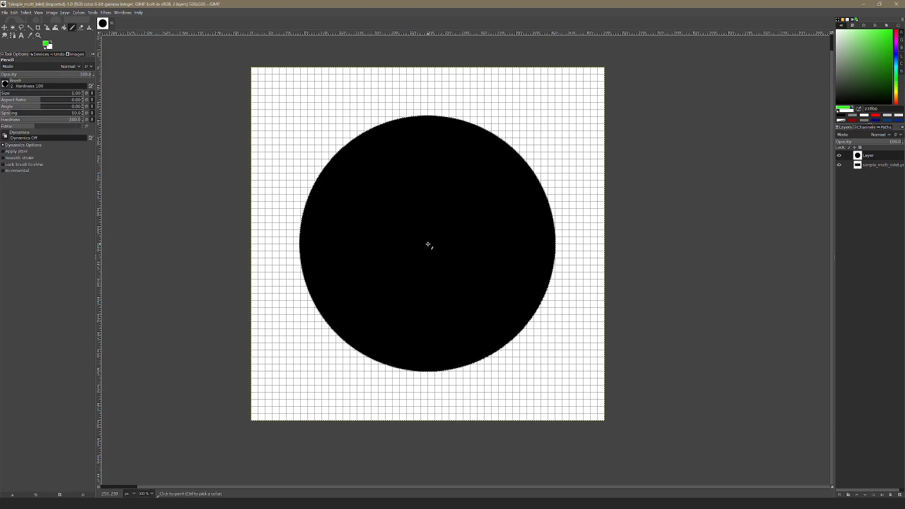
pyautogui.moveTo(610, 220)
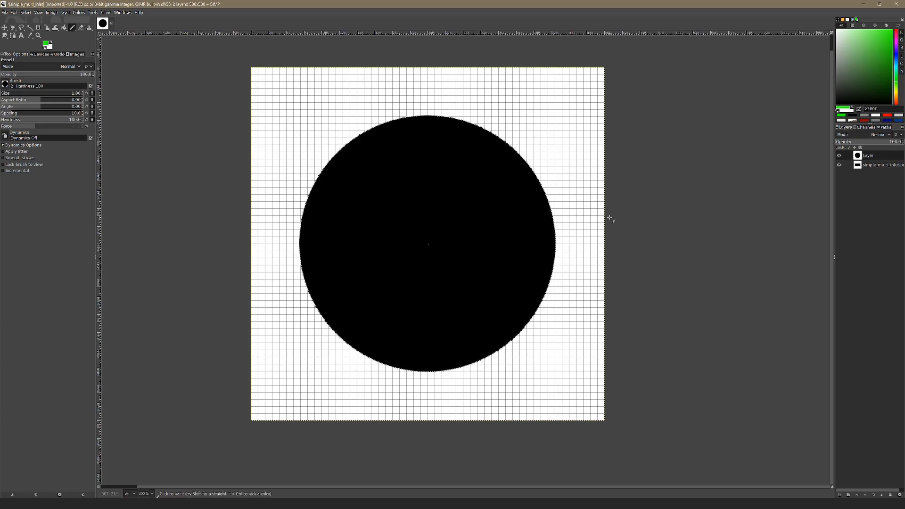
# Step: Export the circle design as demo1.png in examples, accepting default PNG settings
pyautogui.click(4, 13)
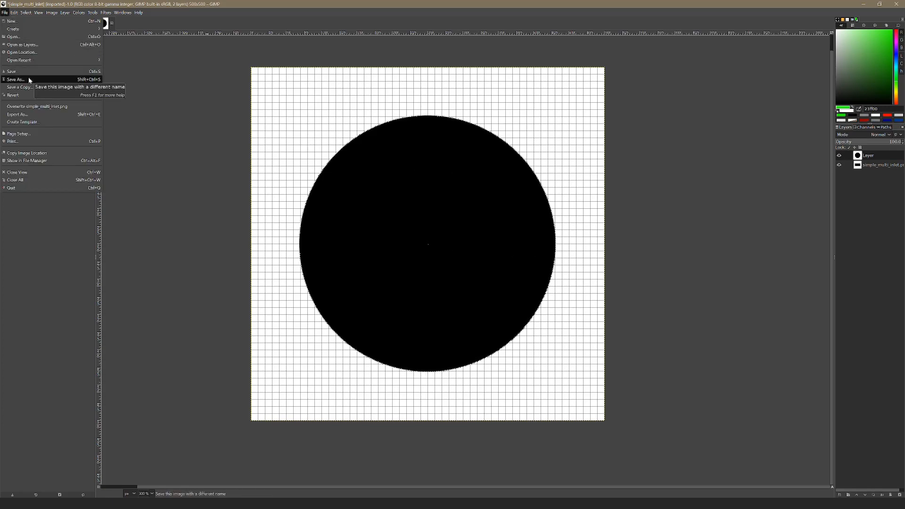
pyautogui.click(15, 80)
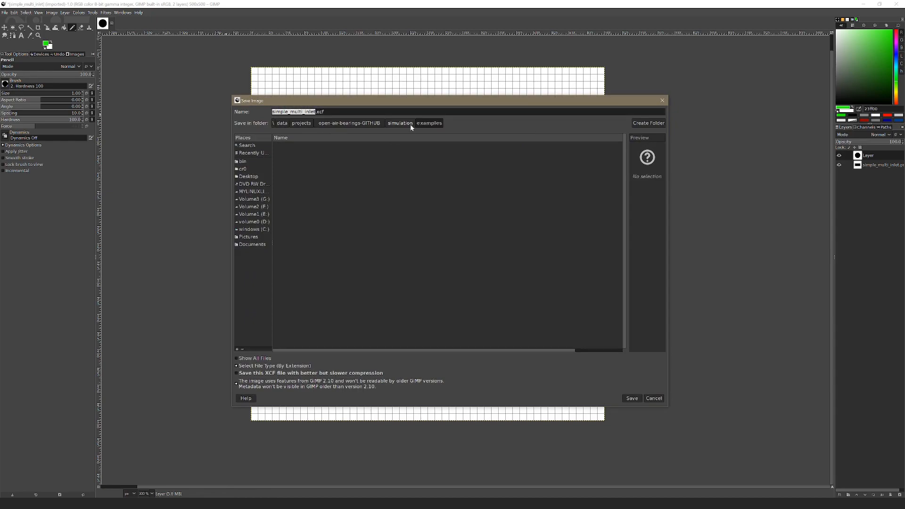
pyautogui.click(4, 13)
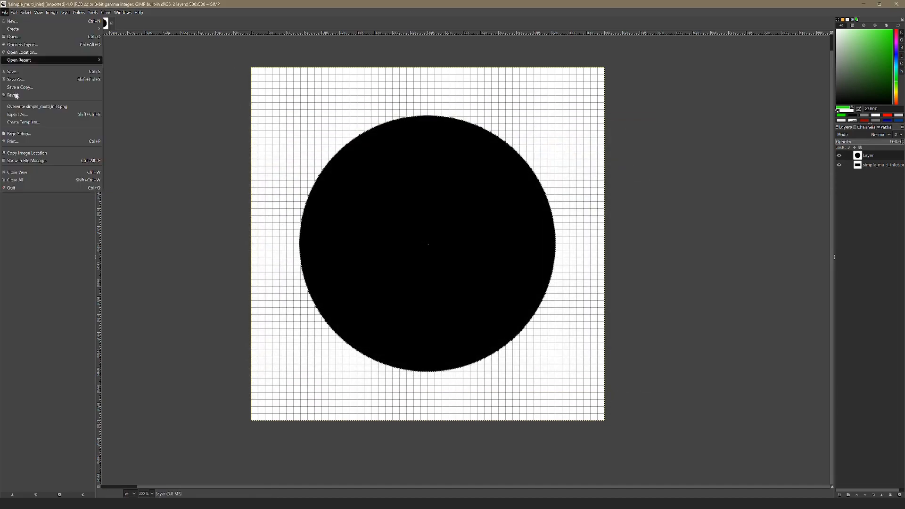
pyautogui.click(17, 114)
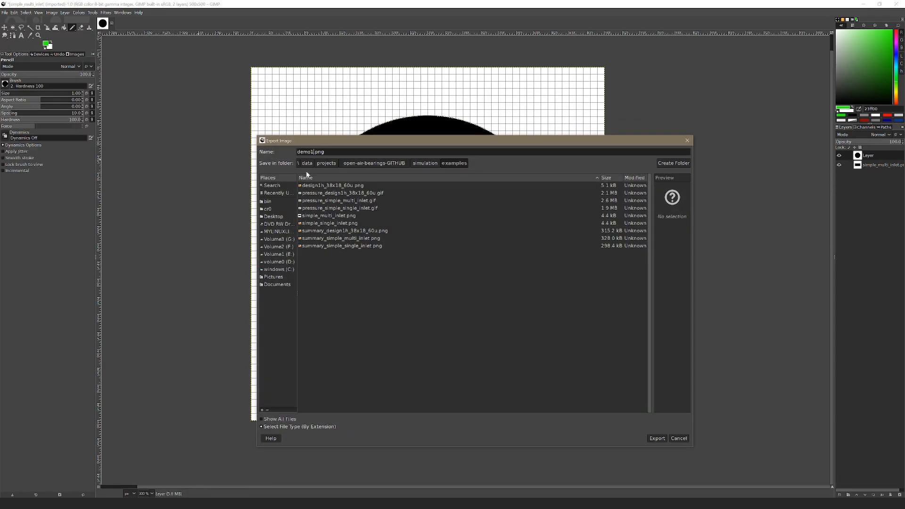
pyautogui.click(656, 438)
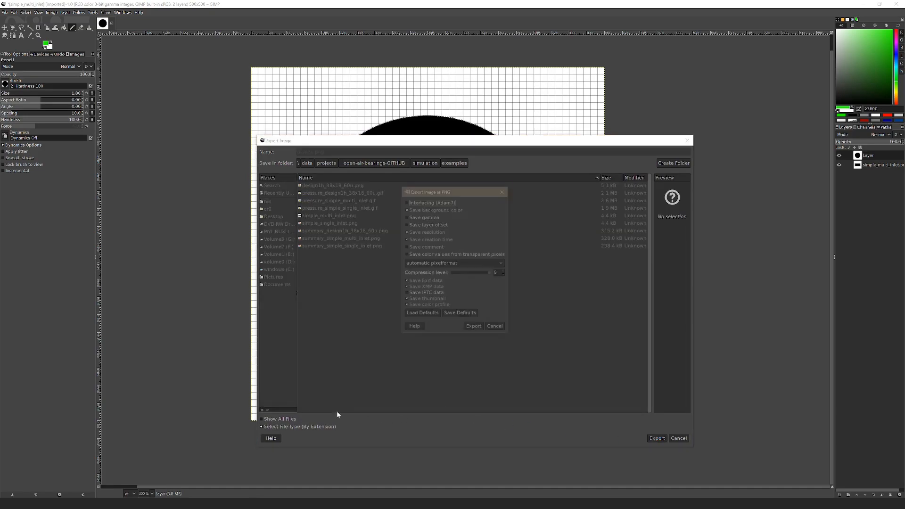
pyautogui.click(472, 326)
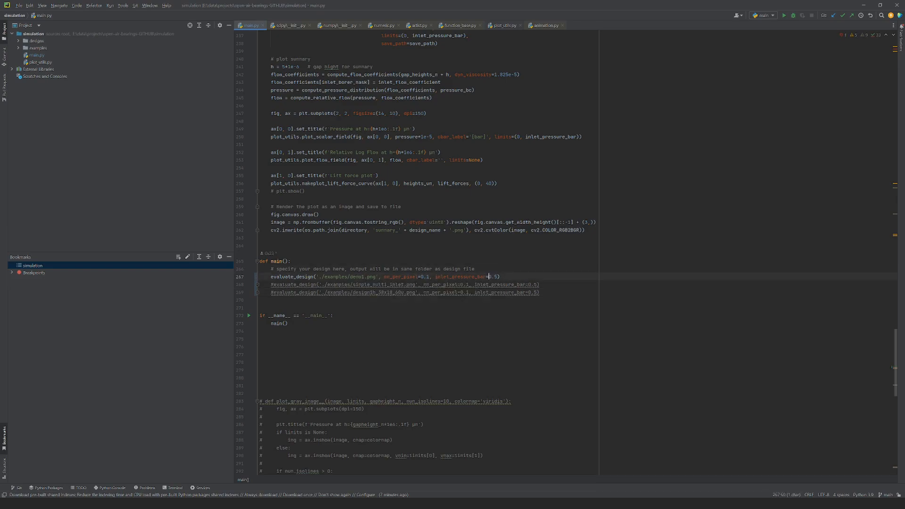
# Step: Run main.py on './examples/demo1.png' and follow the printed lift forces per gap height
pyautogui.click(475, 268)
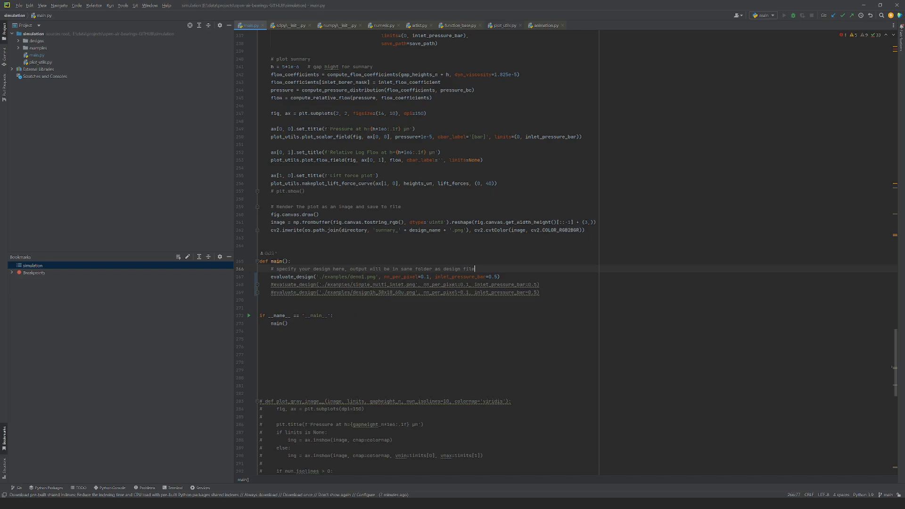
pyautogui.moveTo(413, 332)
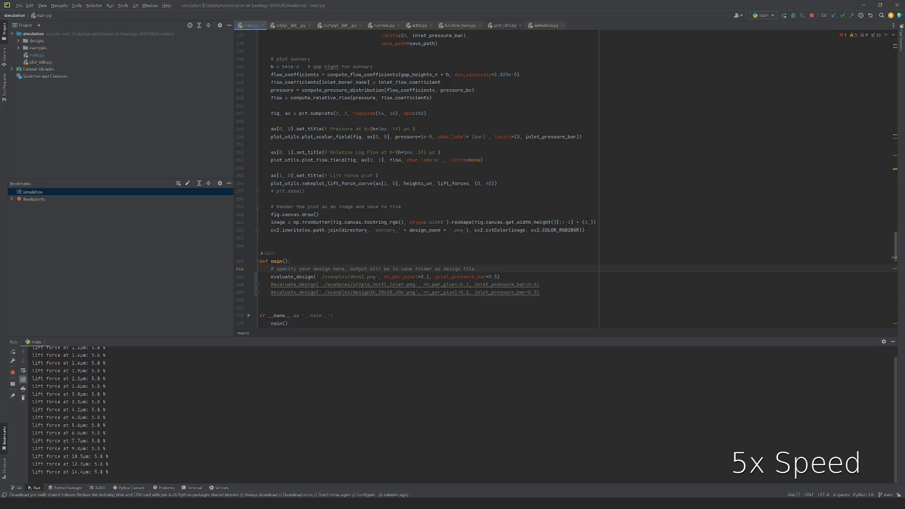
pyautogui.scroll(-3)
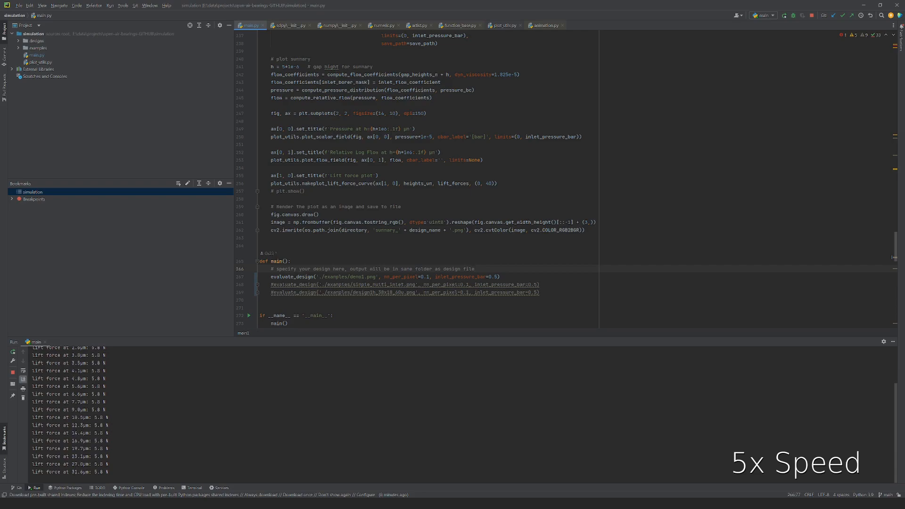
pyautogui.scroll(-3)
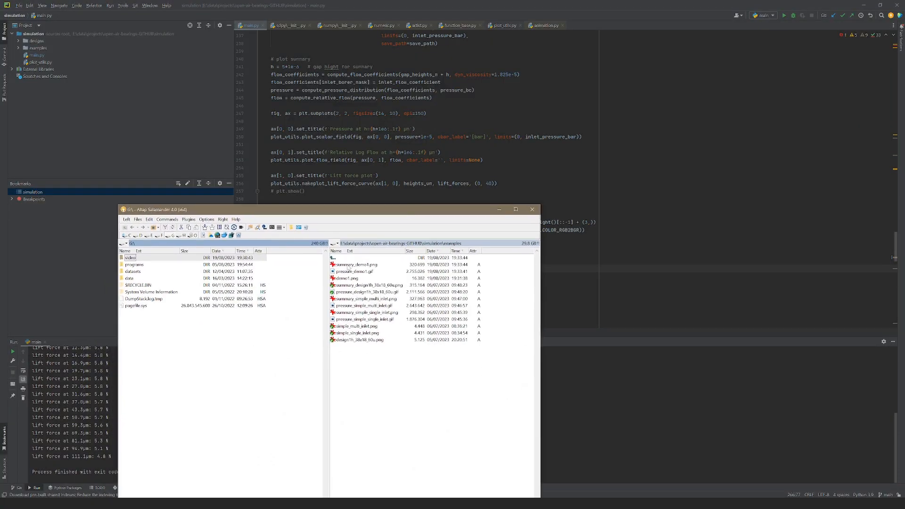
# Step: Open summary_demo1.png from the examples folder in Salamander
pyautogui.click(357, 265)
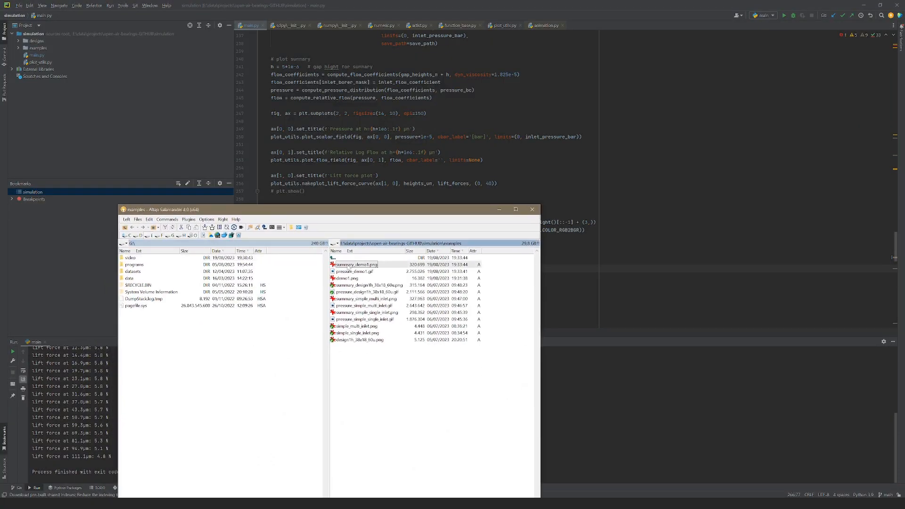
pyautogui.doubleClick(356, 264)
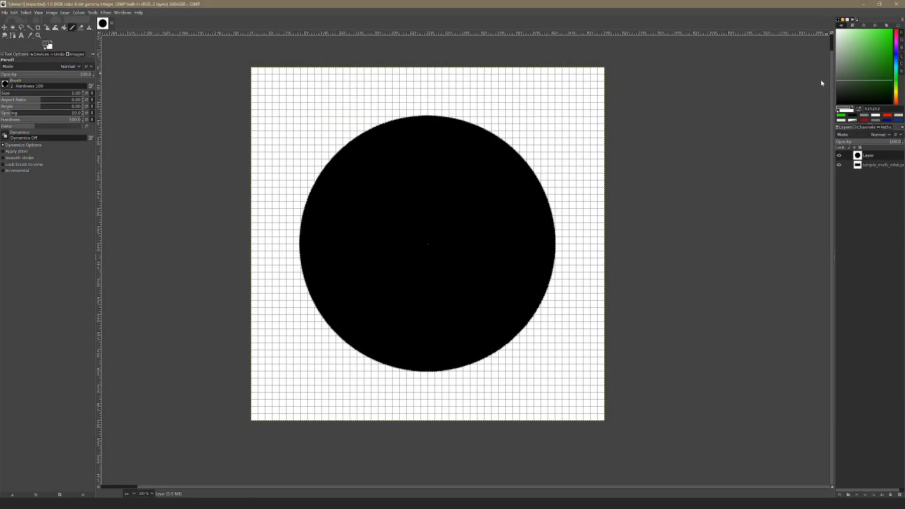
pyautogui.moveTo(74, 28)
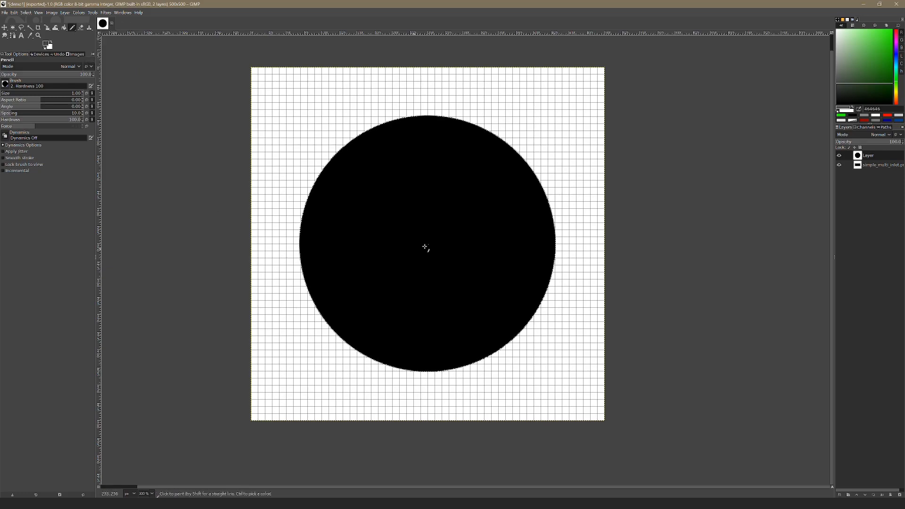
pyautogui.moveTo(414, 247)
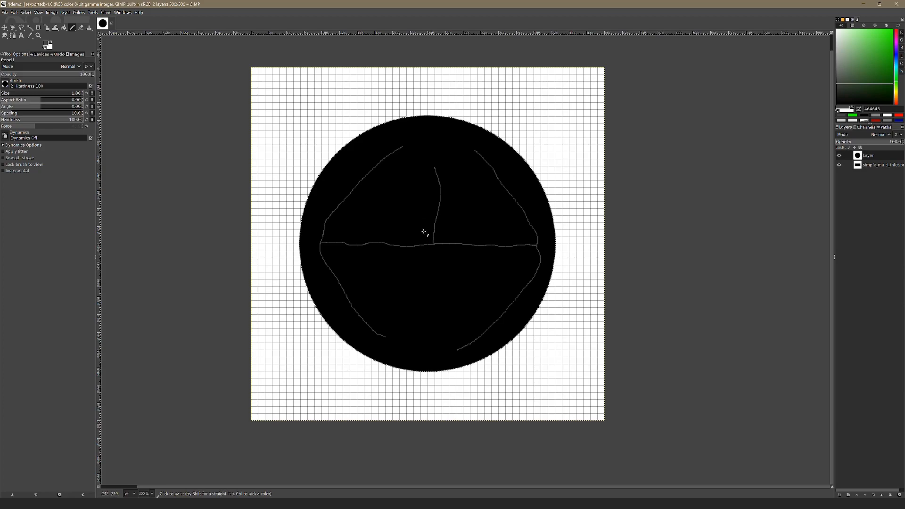
# Step: Open GIMP's File menu on the black circle design
pyautogui.click(5, 13)
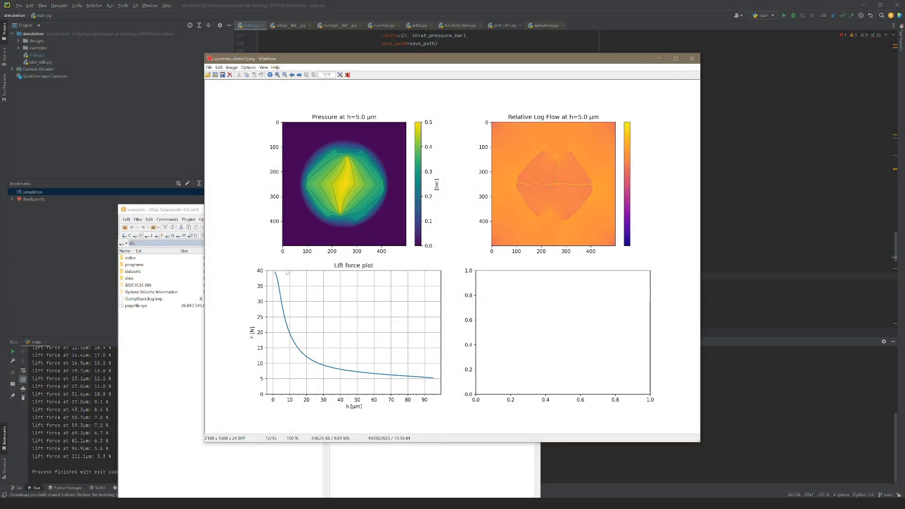
pyautogui.moveTo(287, 302)
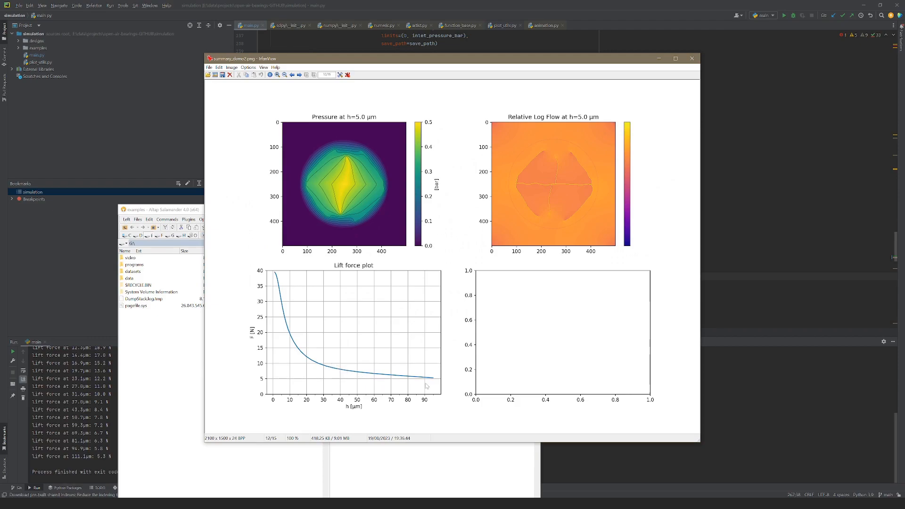
pyautogui.moveTo(278, 301)
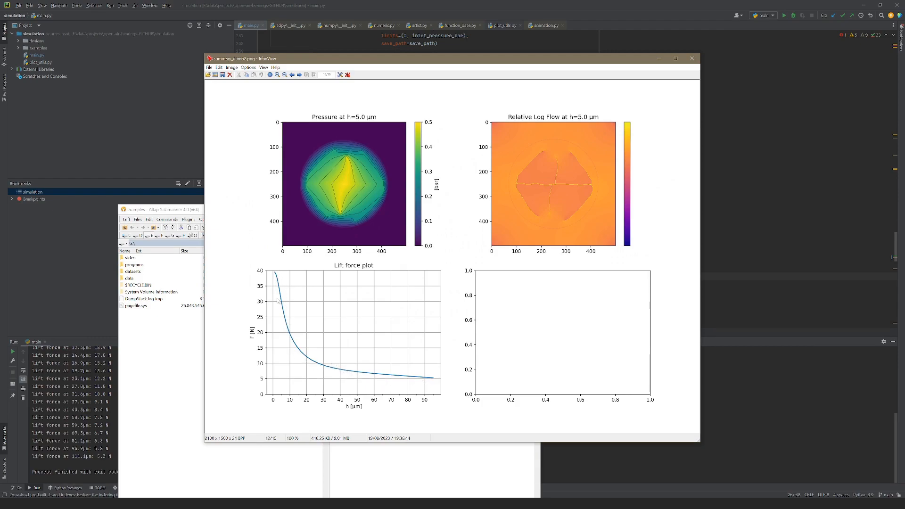
pyautogui.moveTo(355, 374)
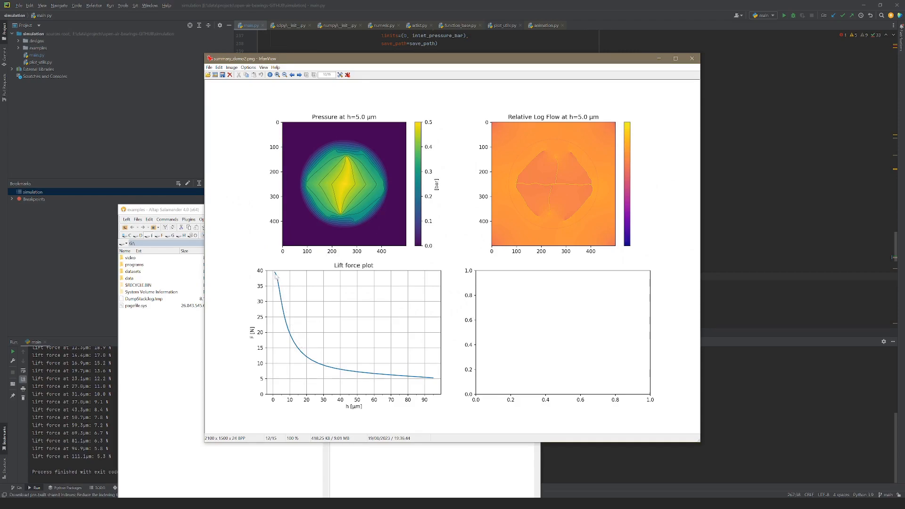
pyautogui.moveTo(649, 72)
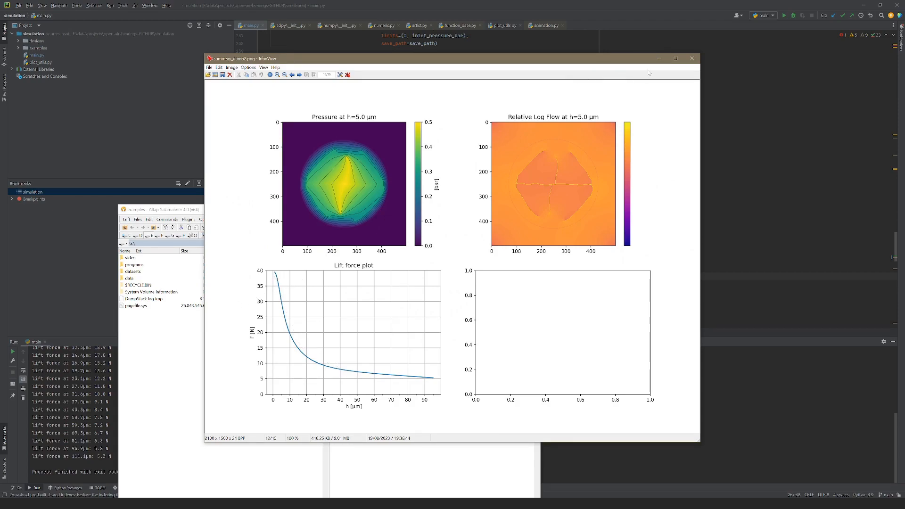